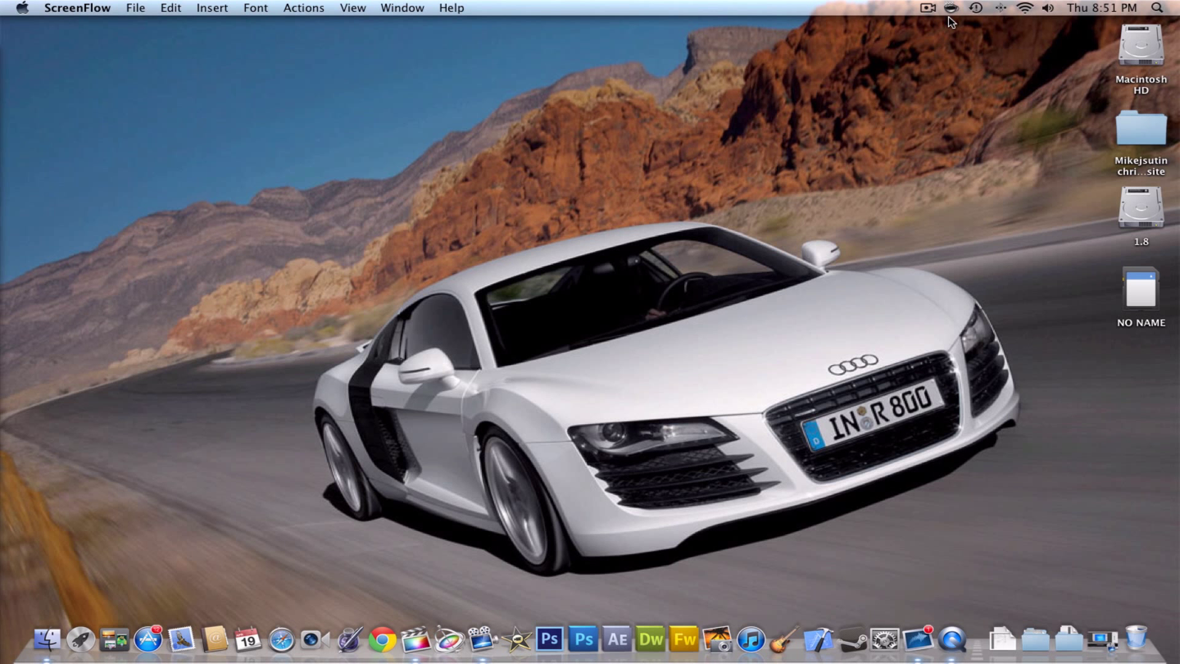
mouse_move(943, 105)
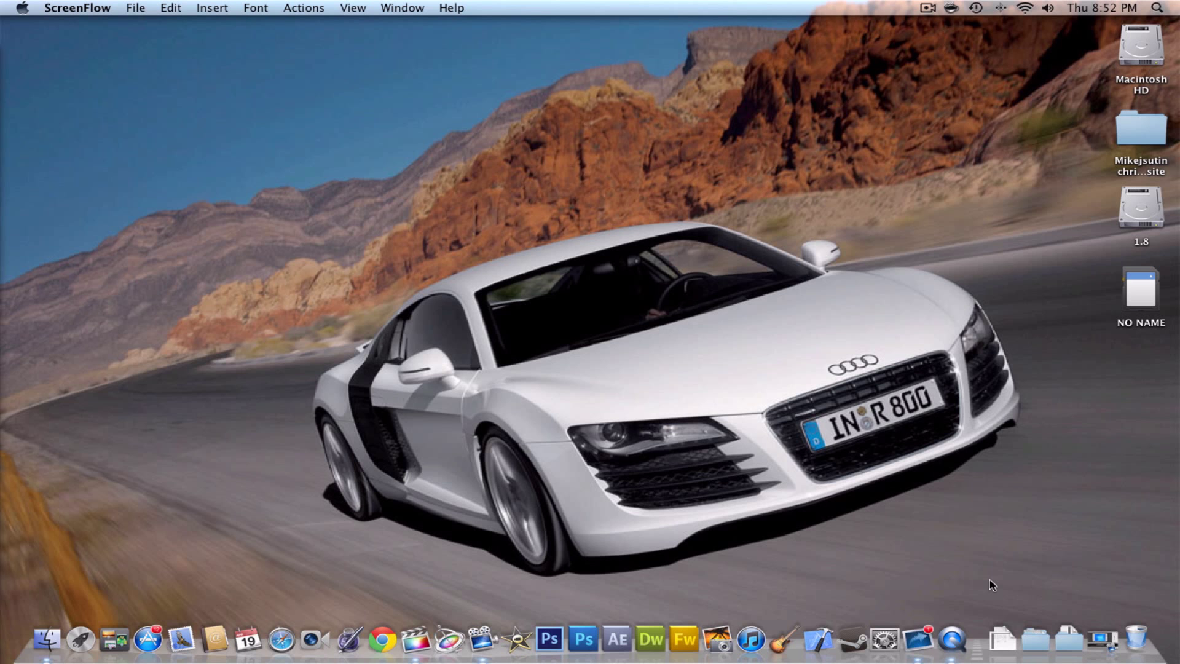
mouse_move(949, 544)
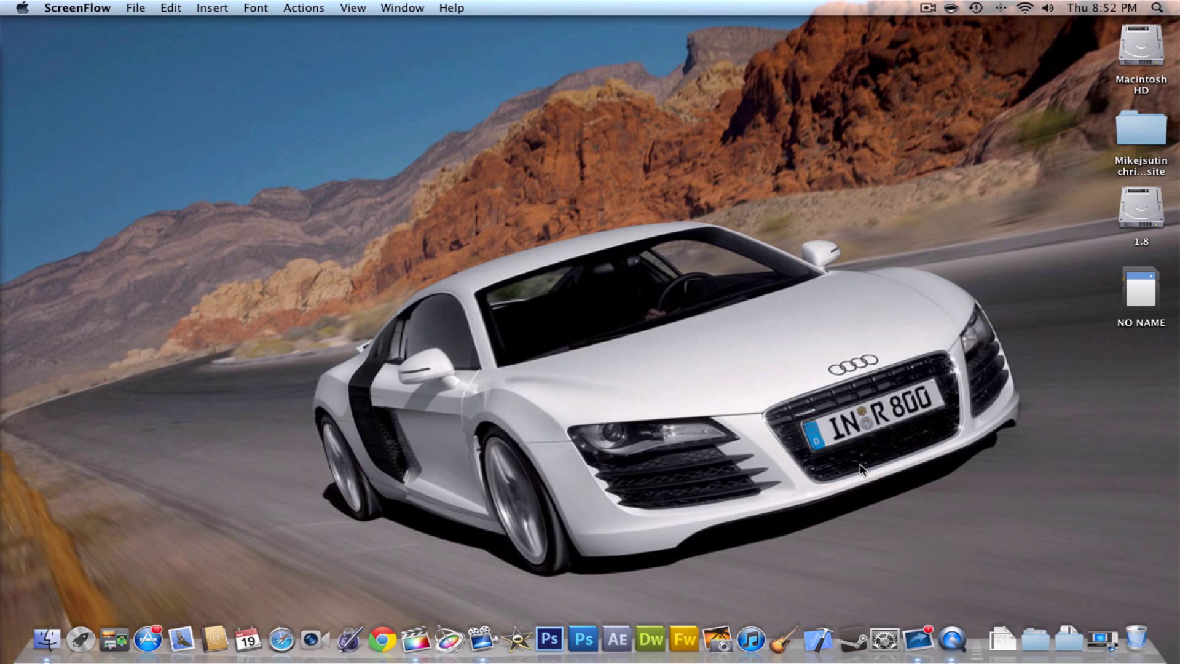
mouse_move(841, 480)
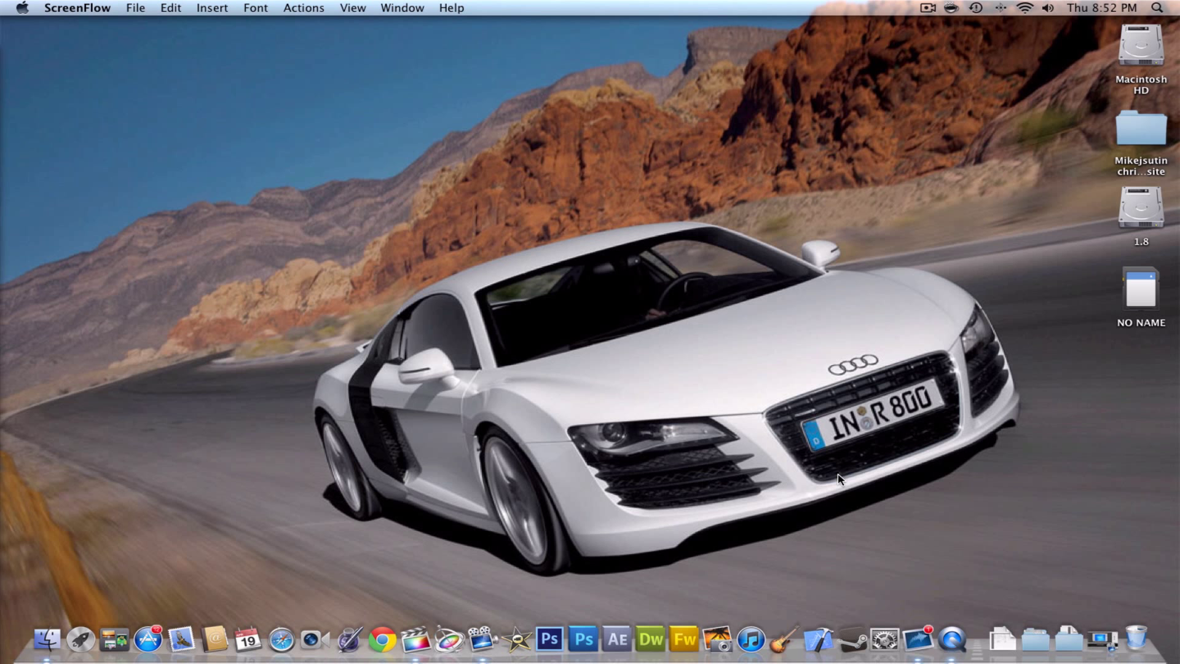
mouse_move(958, 520)
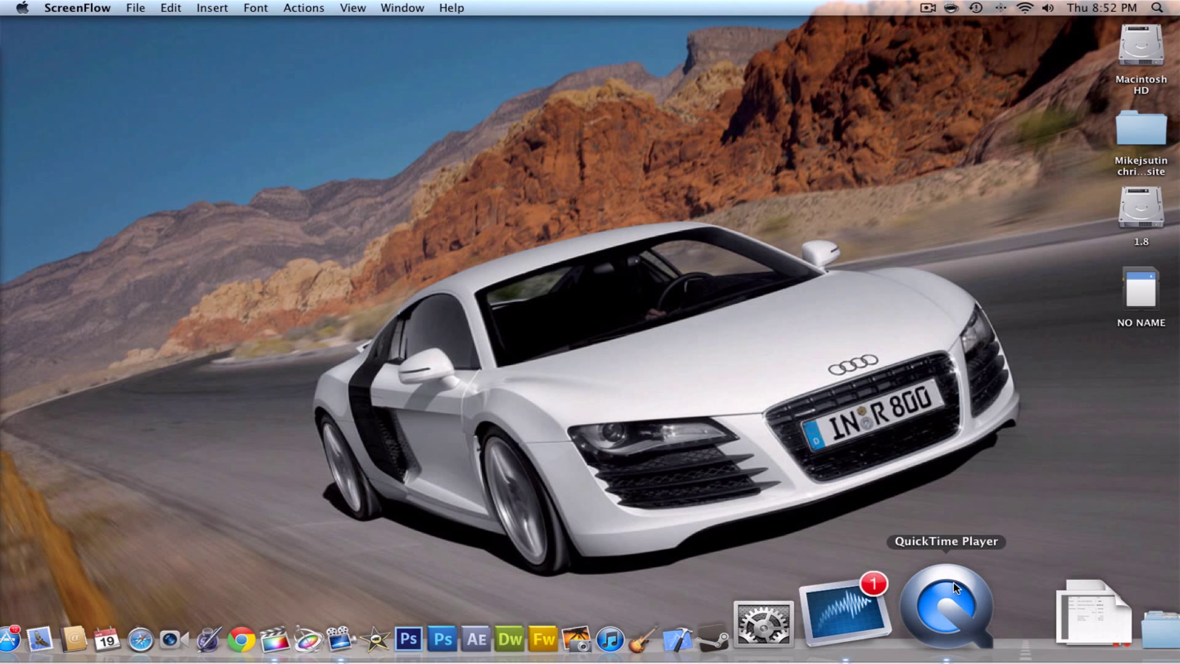
mouse_move(955, 589)
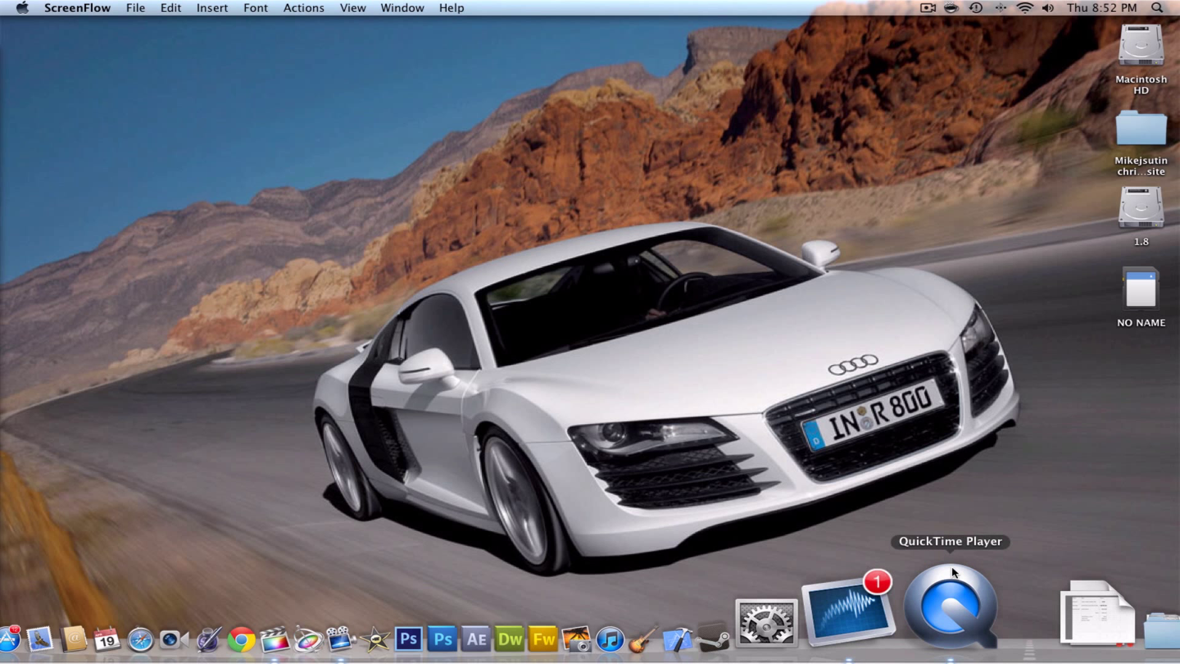
Start a new Movie Recording of the webcam with the red record button
right_click(952, 603)
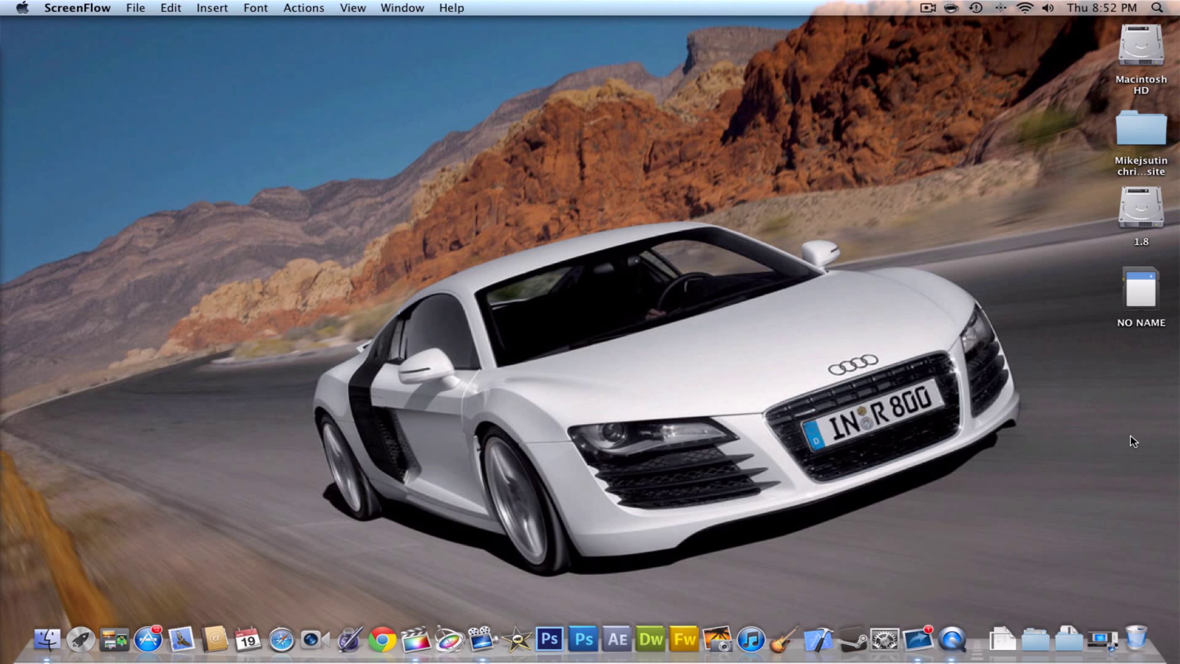
right_click(949, 610)
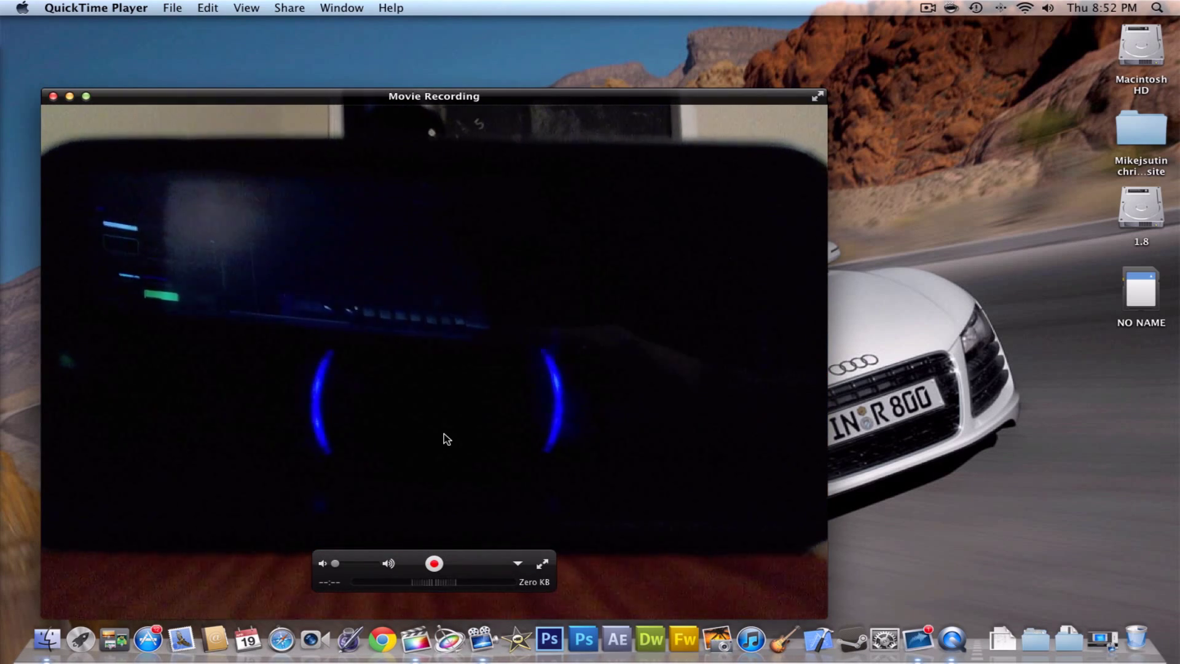
click(434, 563)
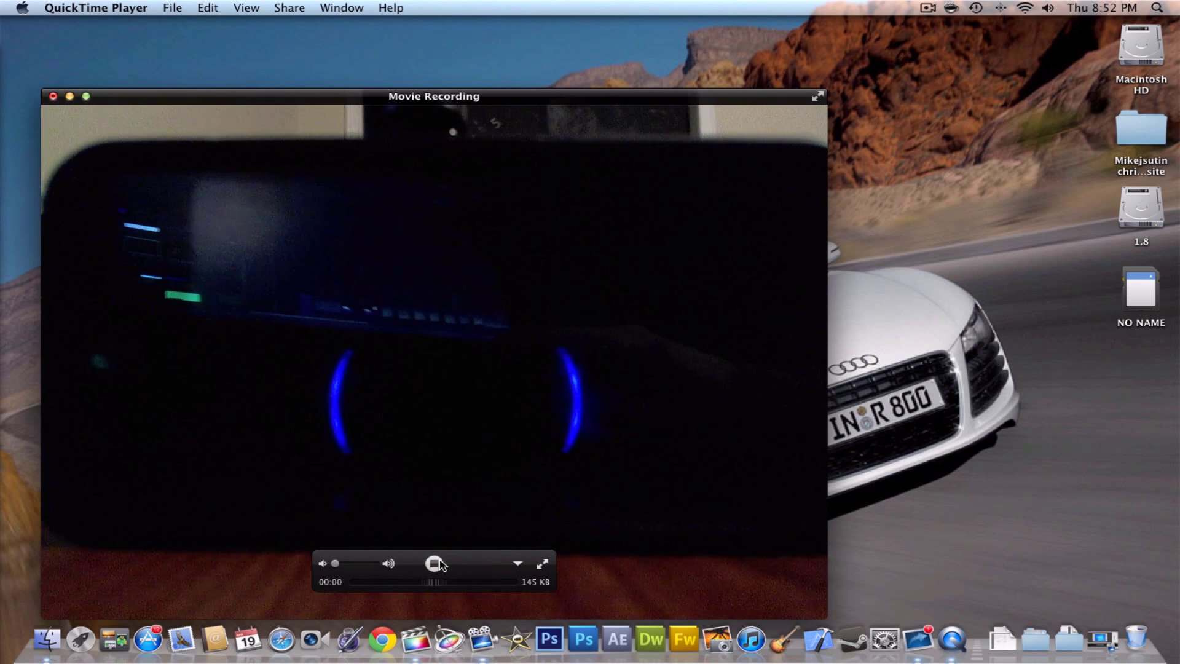
click(433, 563)
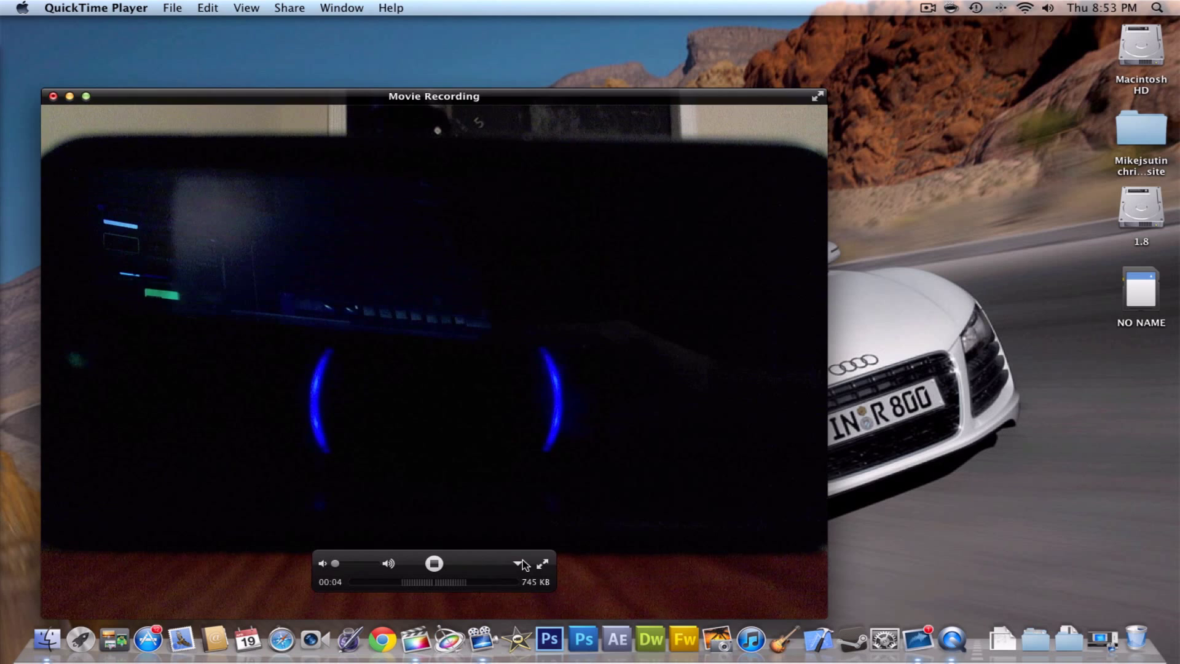
Show recording options: Logitech Camera, Unknown USB Audio Device mic, High quality, save to Movies
click(517, 563)
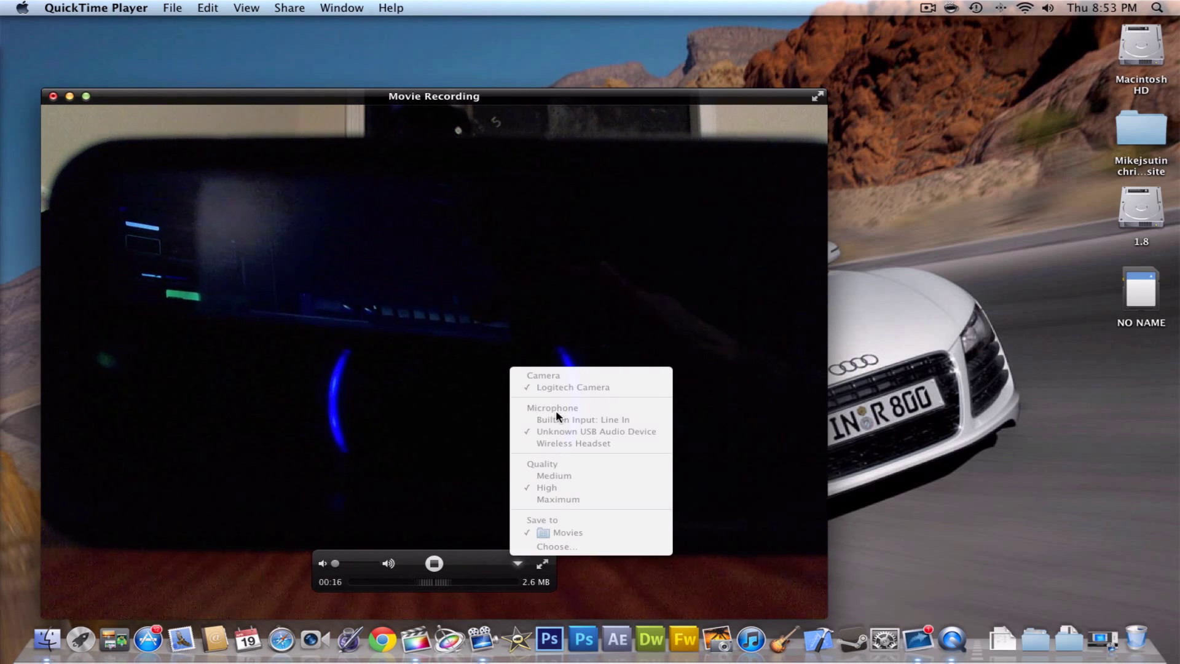
mouse_move(474, 552)
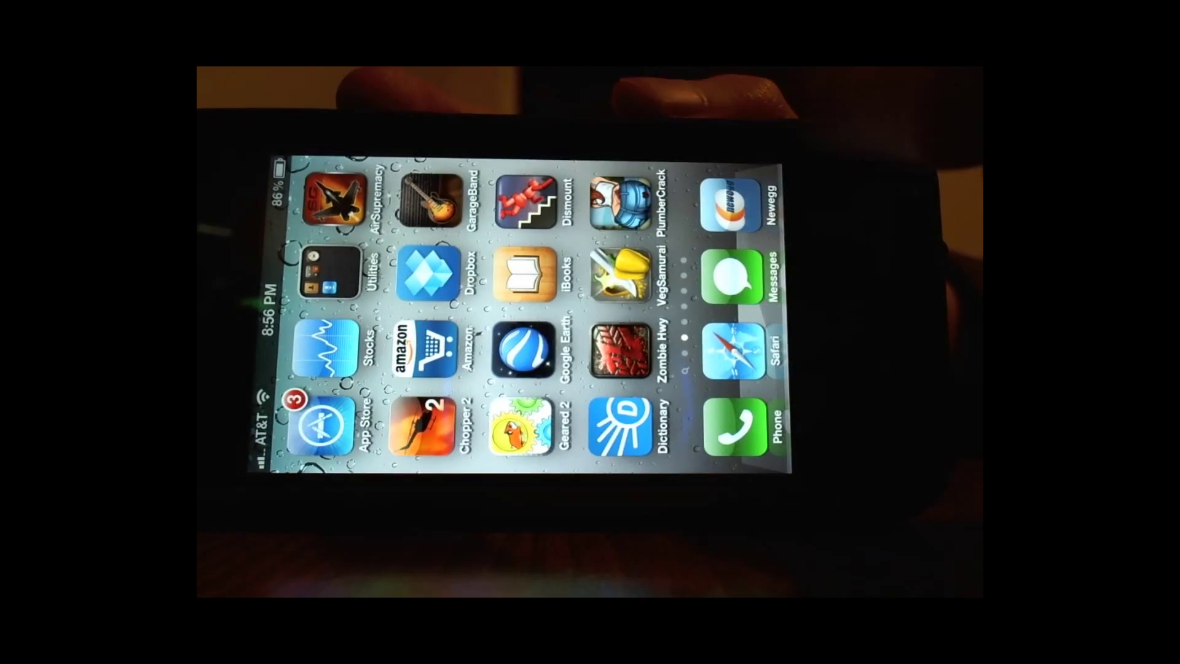
Swipe between app pages in the full-screen playback of the iPhone footage
scroll(left, 3)
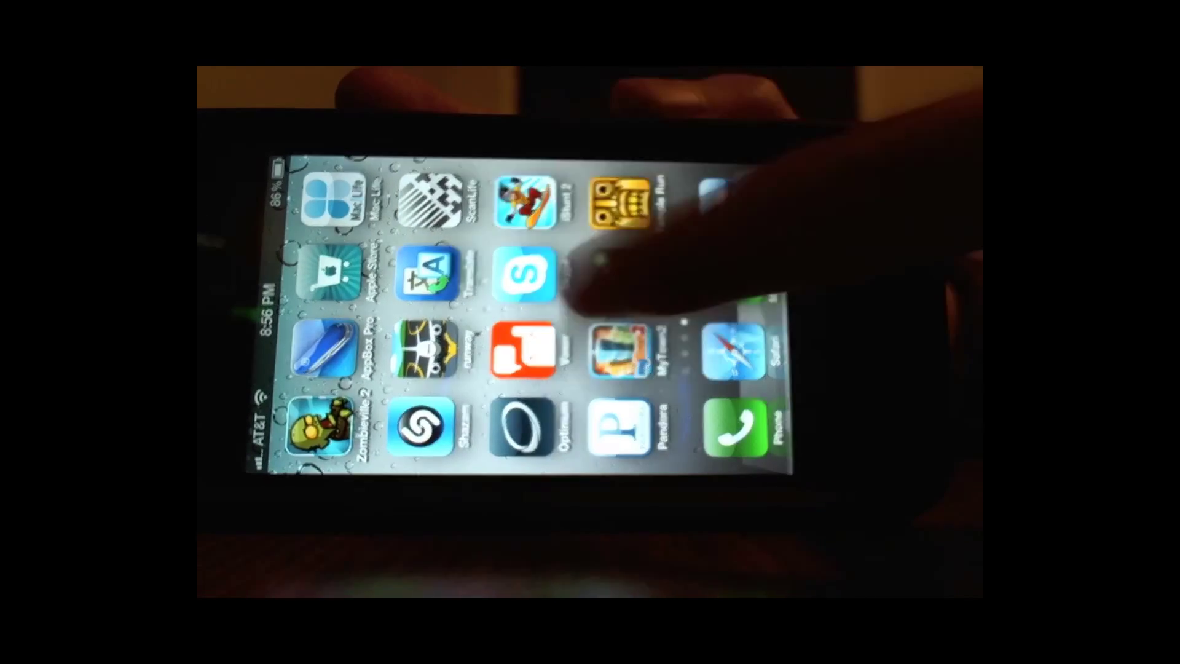